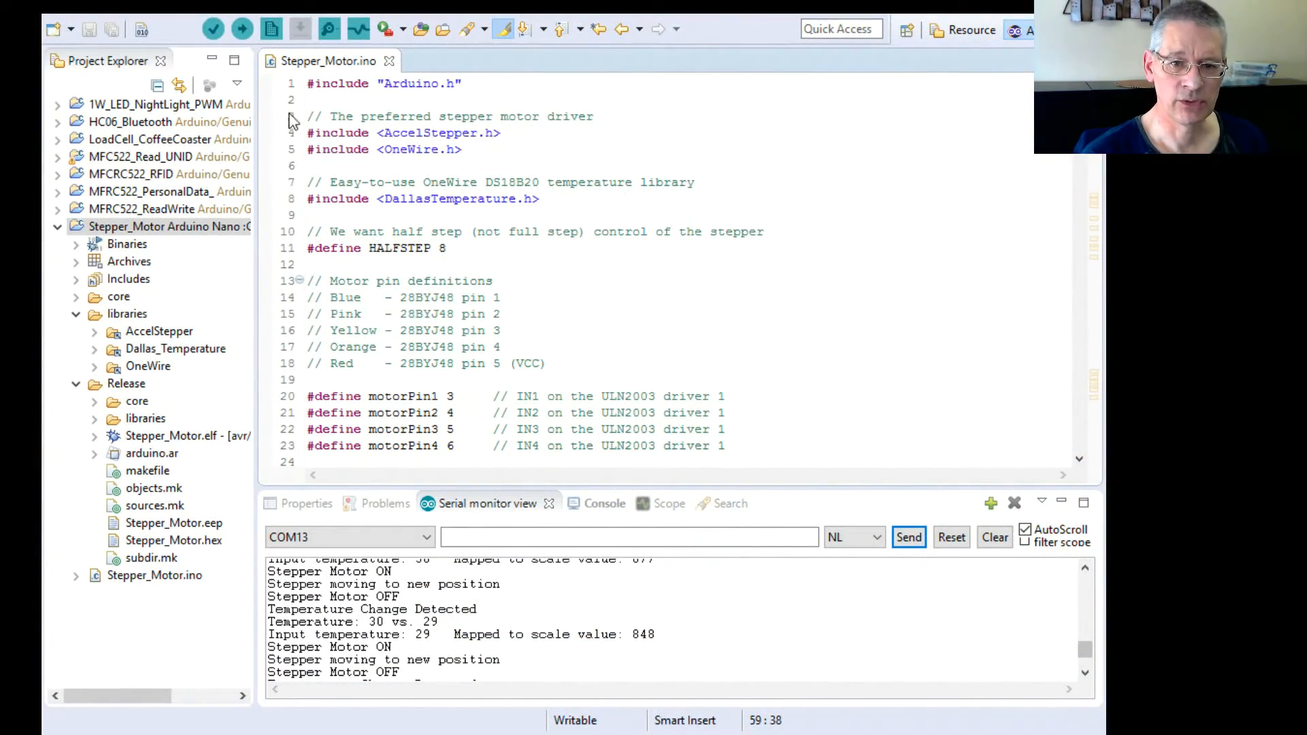
Highlight the HALFSTEP constant, then scroll down to setup()'s stepper speed and acceleration settings
{"action": "left_click_drag", "start_coordinate": [301, 130], "coordinate": [457, 147]}
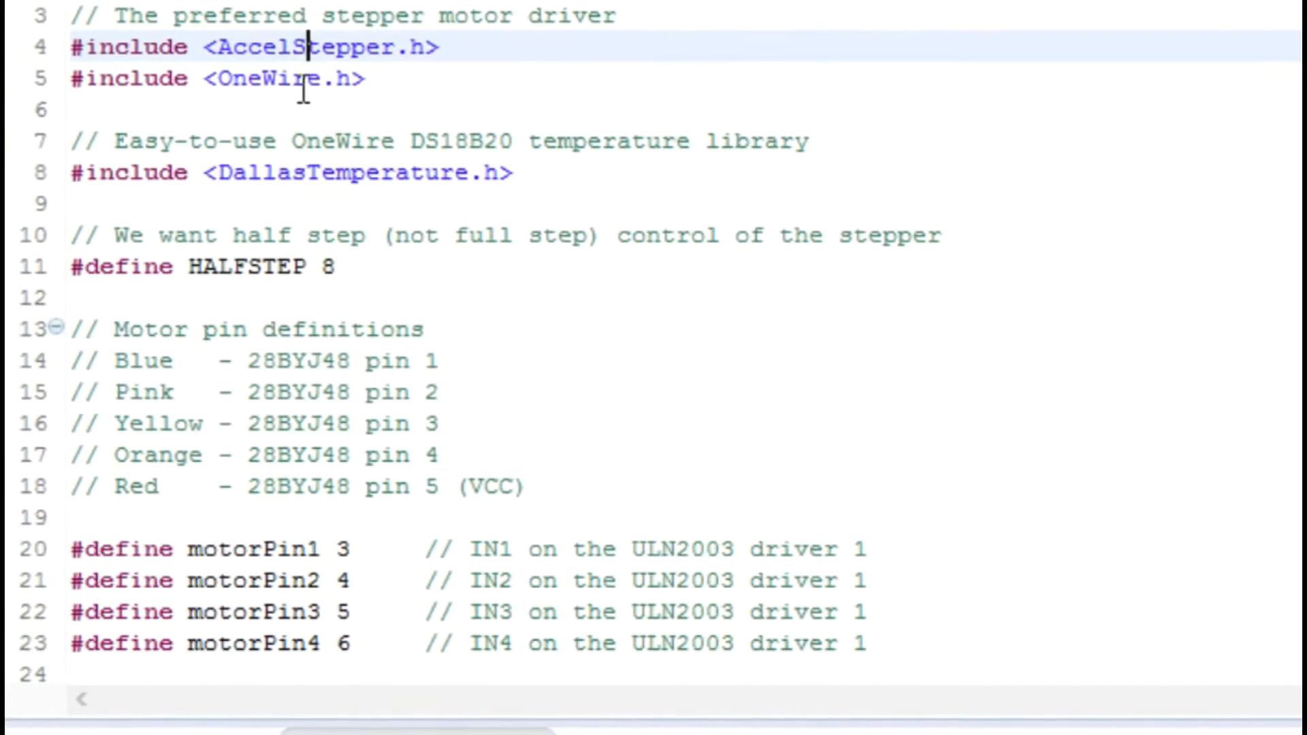
{"action": "double_click", "coordinate": [331, 171]}
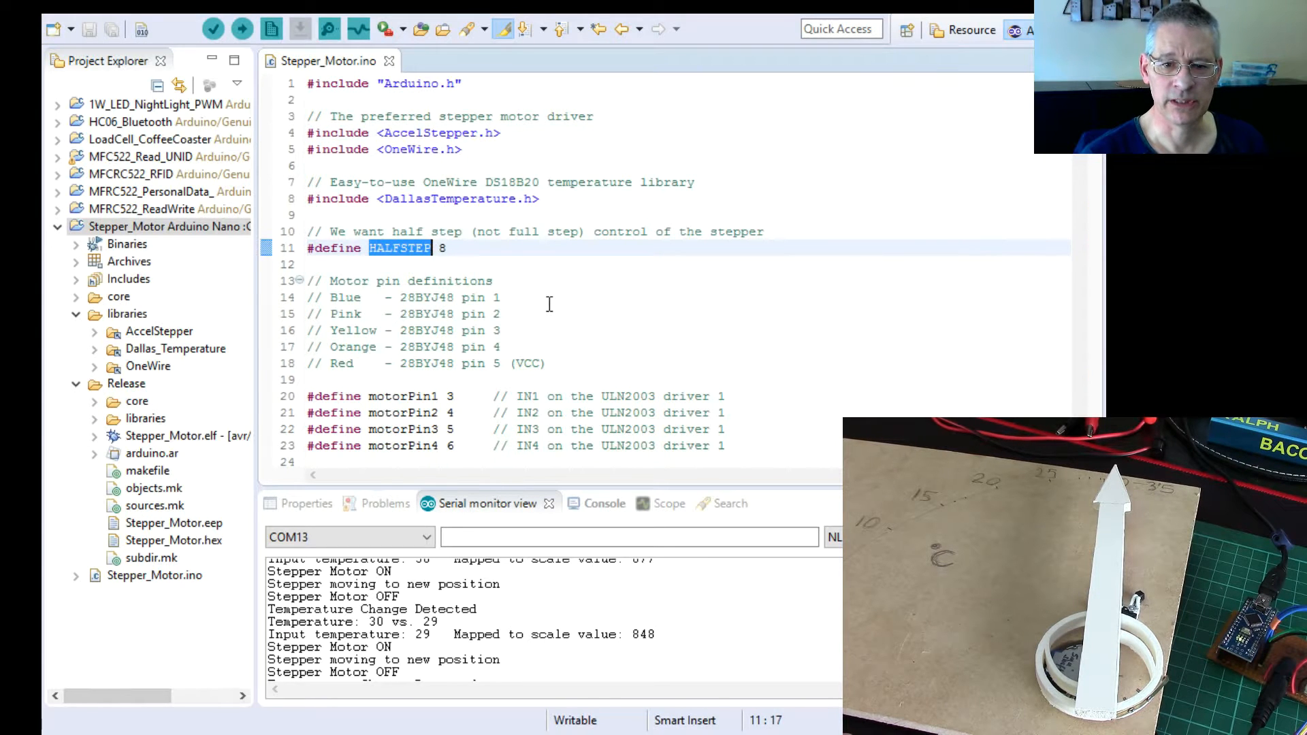
{"action": "scroll", "scroll_direction": "down", "scroll_amount": 3}
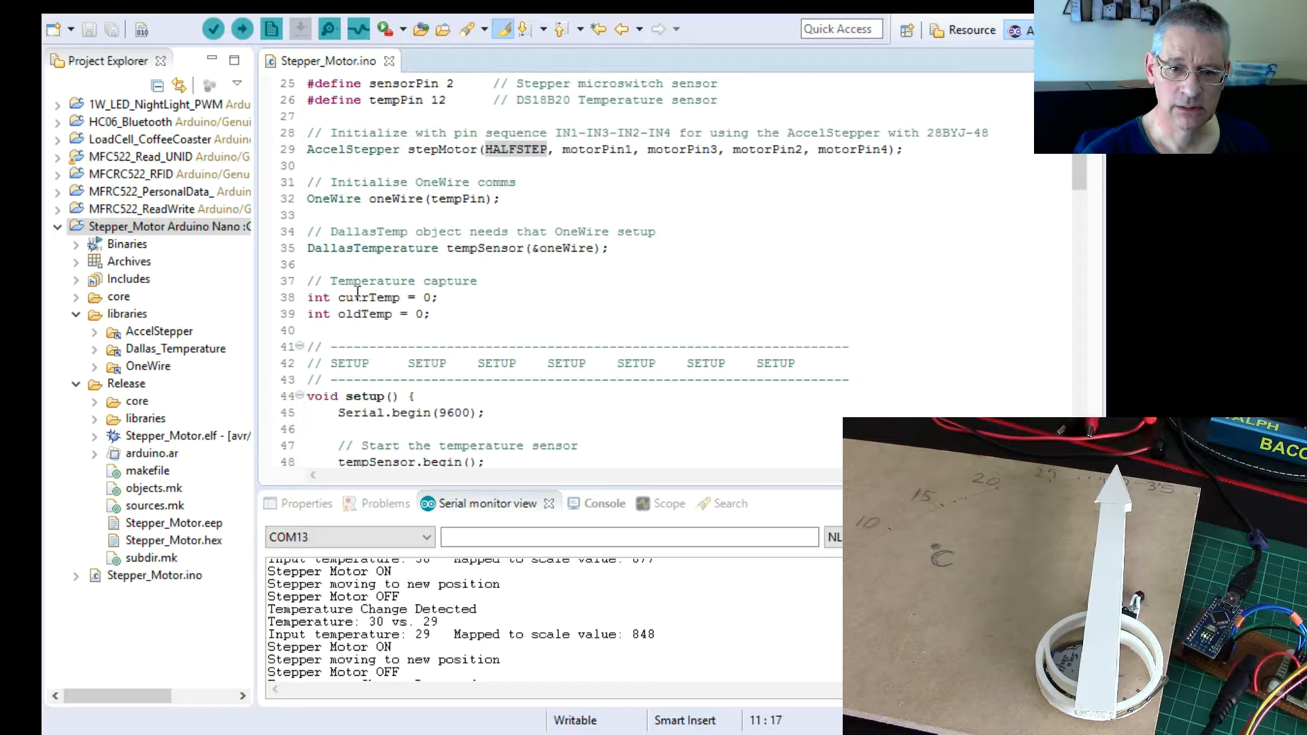
{"action": "scroll", "scroll_direction": "down", "scroll_amount": 3}
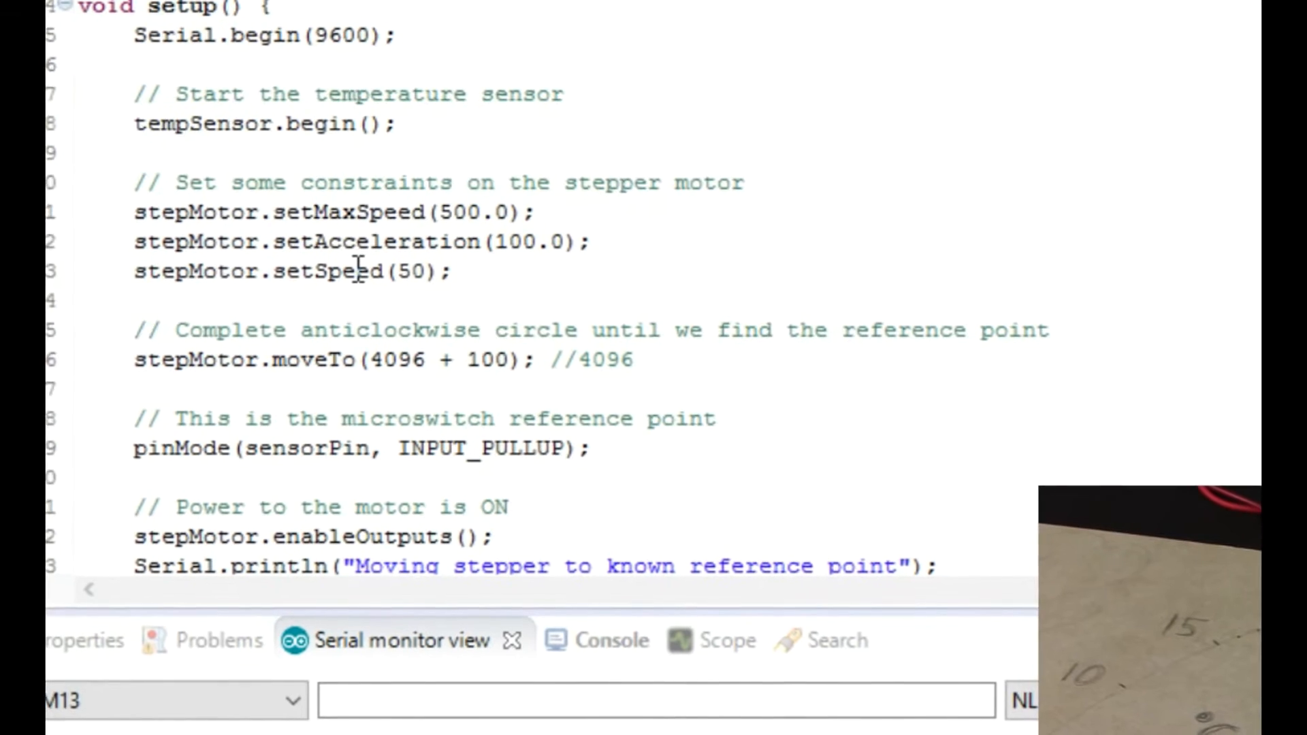
Scroll to the end of setup() and highlight the disableOutputs call that powers the motor off
{"action": "scroll", "scroll_direction": "down", "scroll_amount": 3}
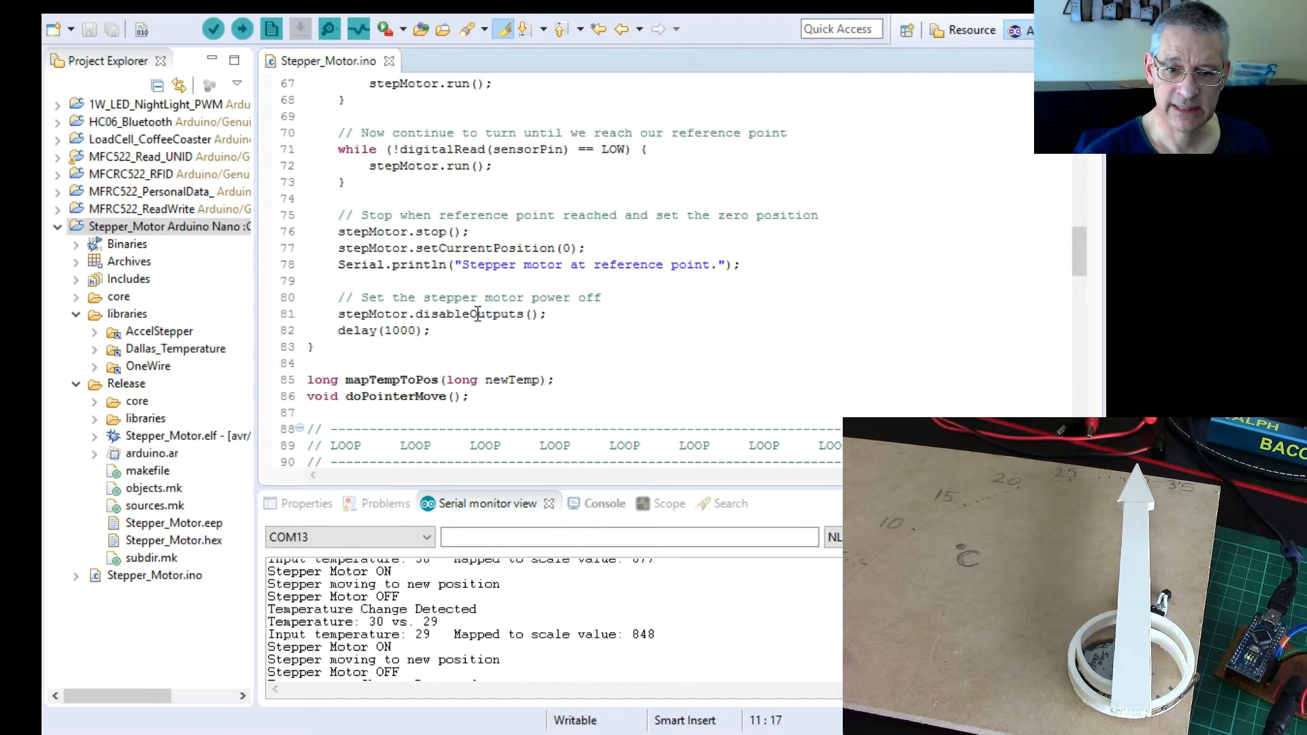
{"action": "double_click", "coordinate": [474, 314]}
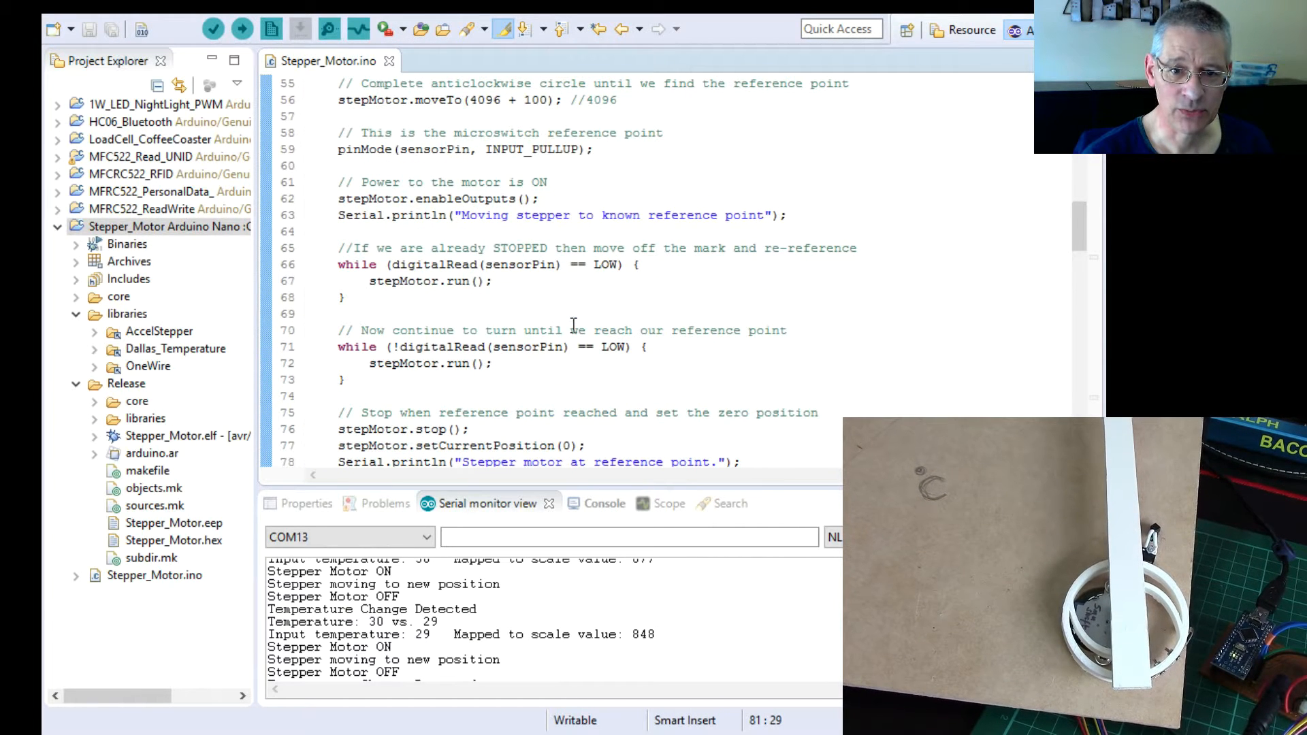
{"action": "left_click", "coordinate": [479, 198]}
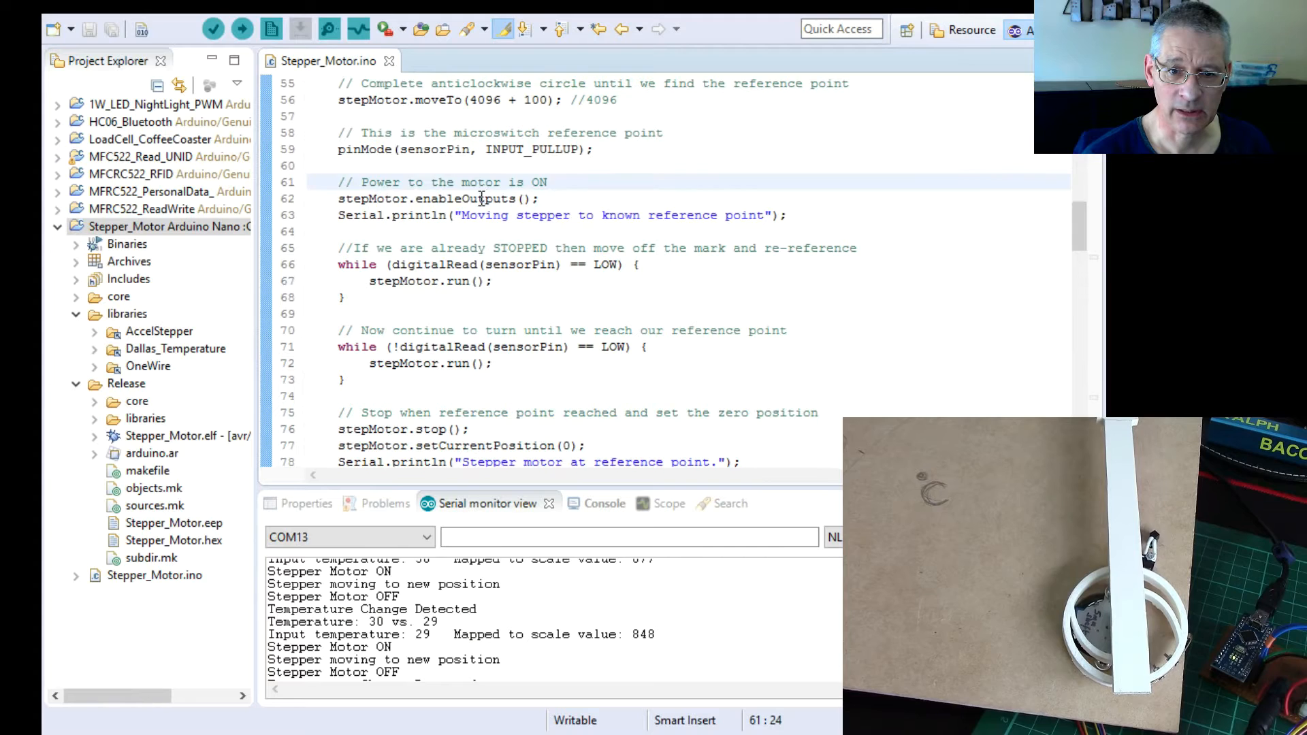
{"action": "double_click", "coordinate": [465, 100]}
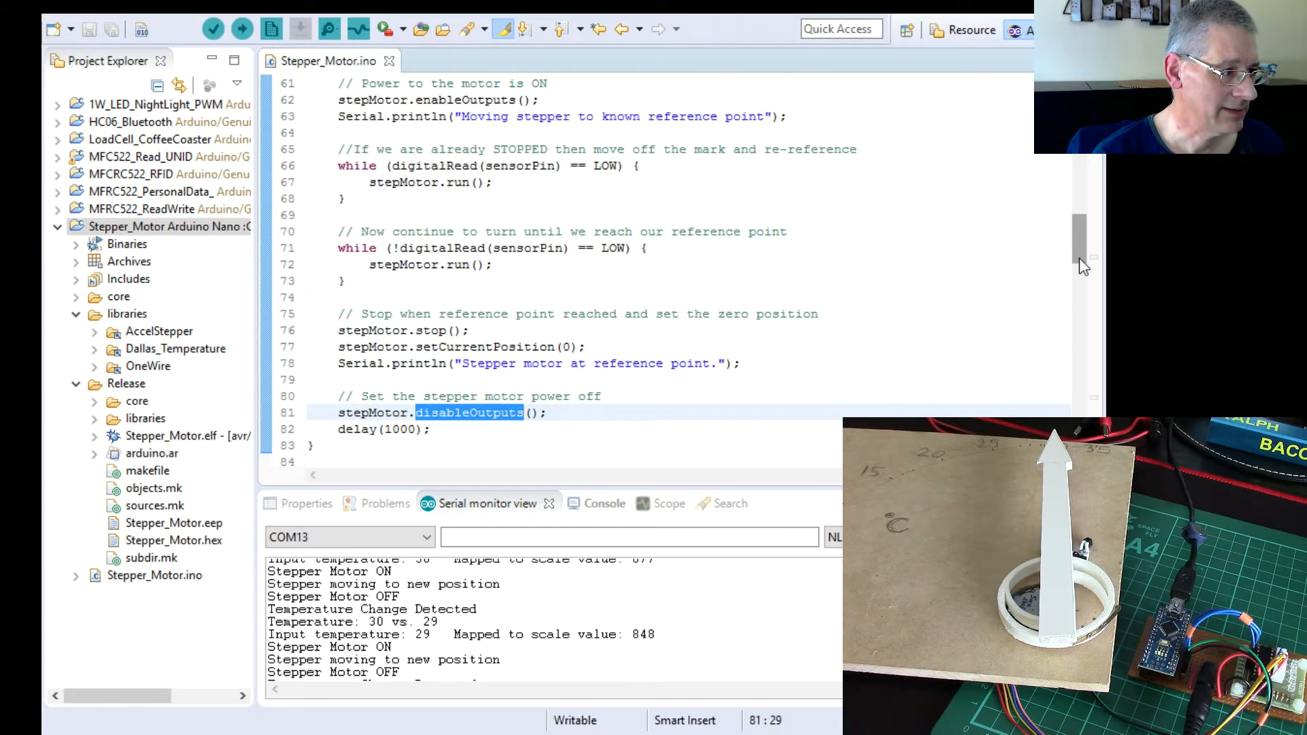
{"action": "scroll", "scroll_direction": "down", "scroll_amount": 3}
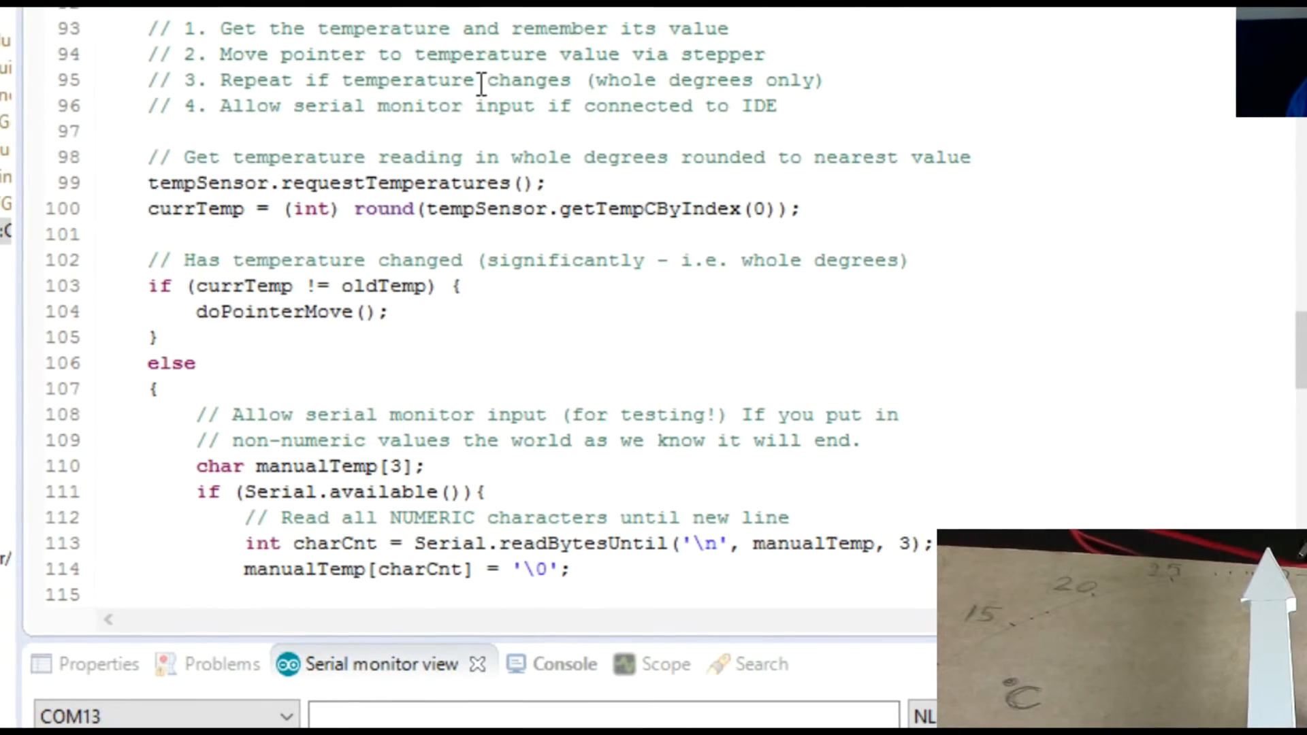
{"action": "scroll", "scroll_direction": "down", "scroll_amount": 3}
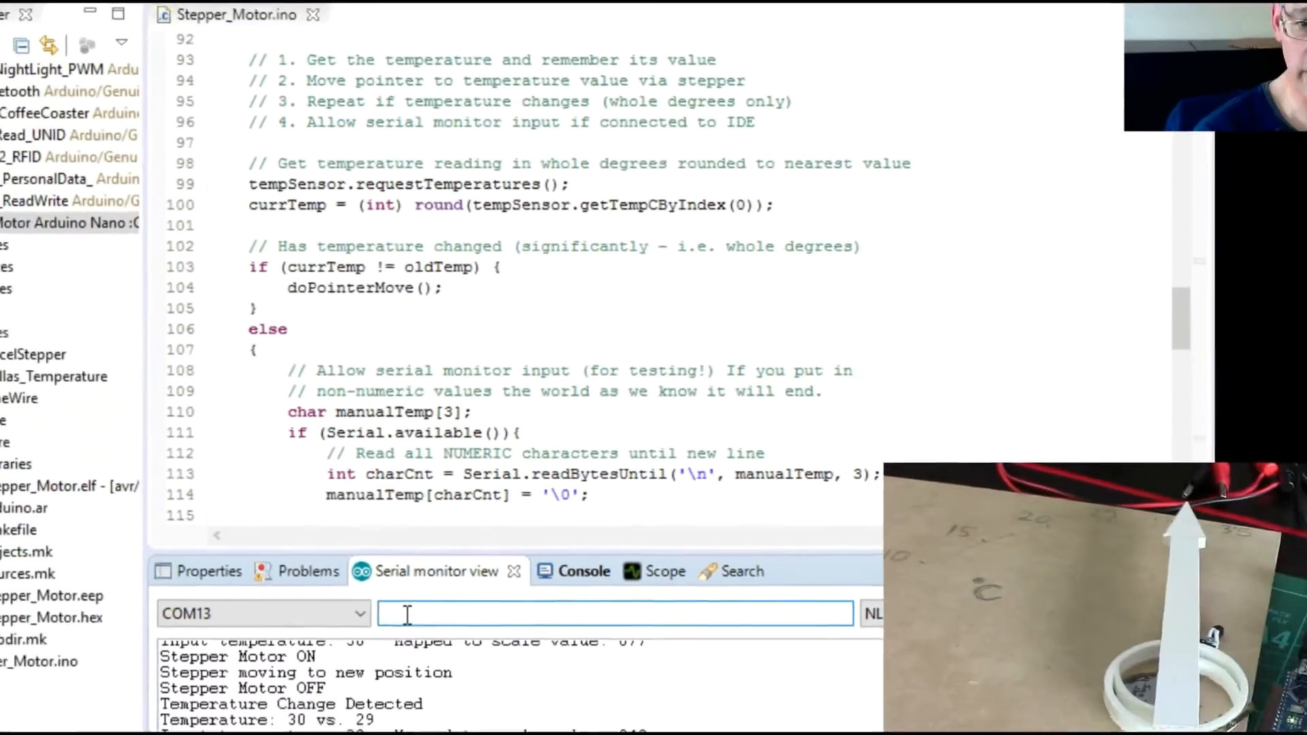
Send a manual temperature value of 10 to the Arduino from the Serial monitor
{"action": "type", "text": "10"}
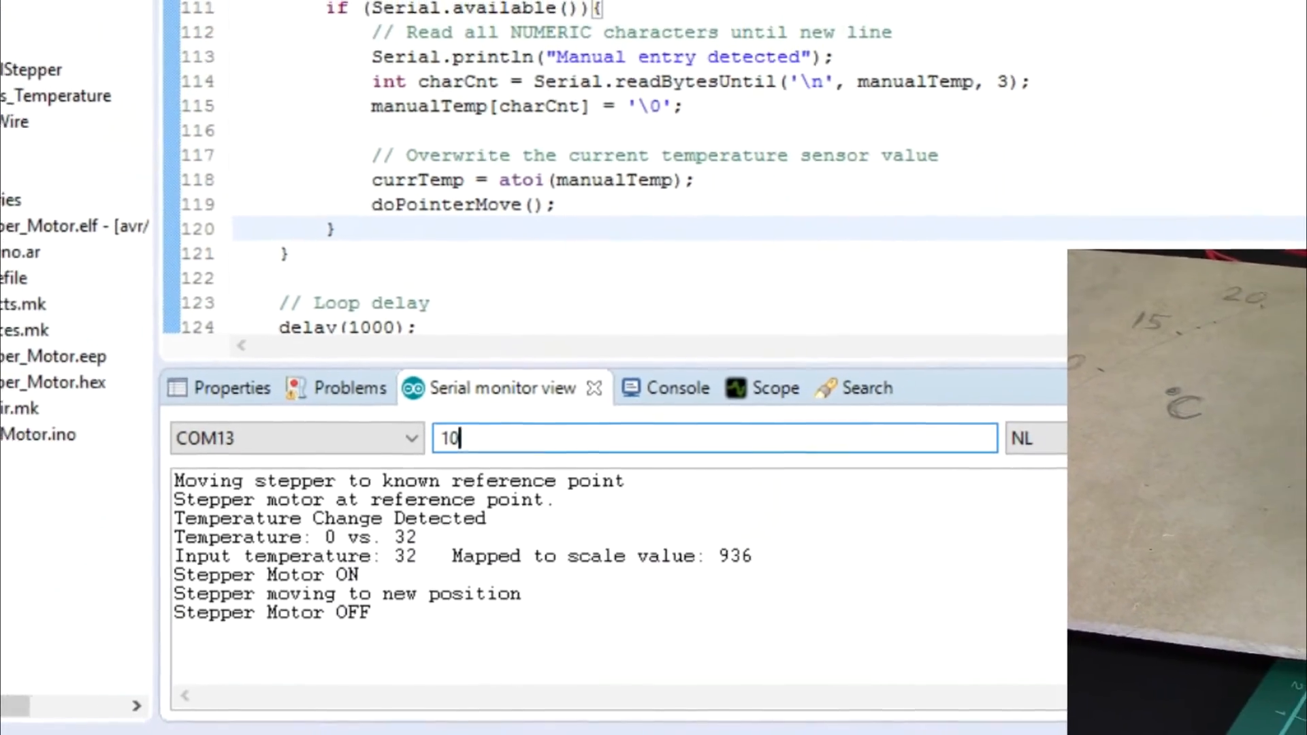
{"action": "key", "text": "Enter"}
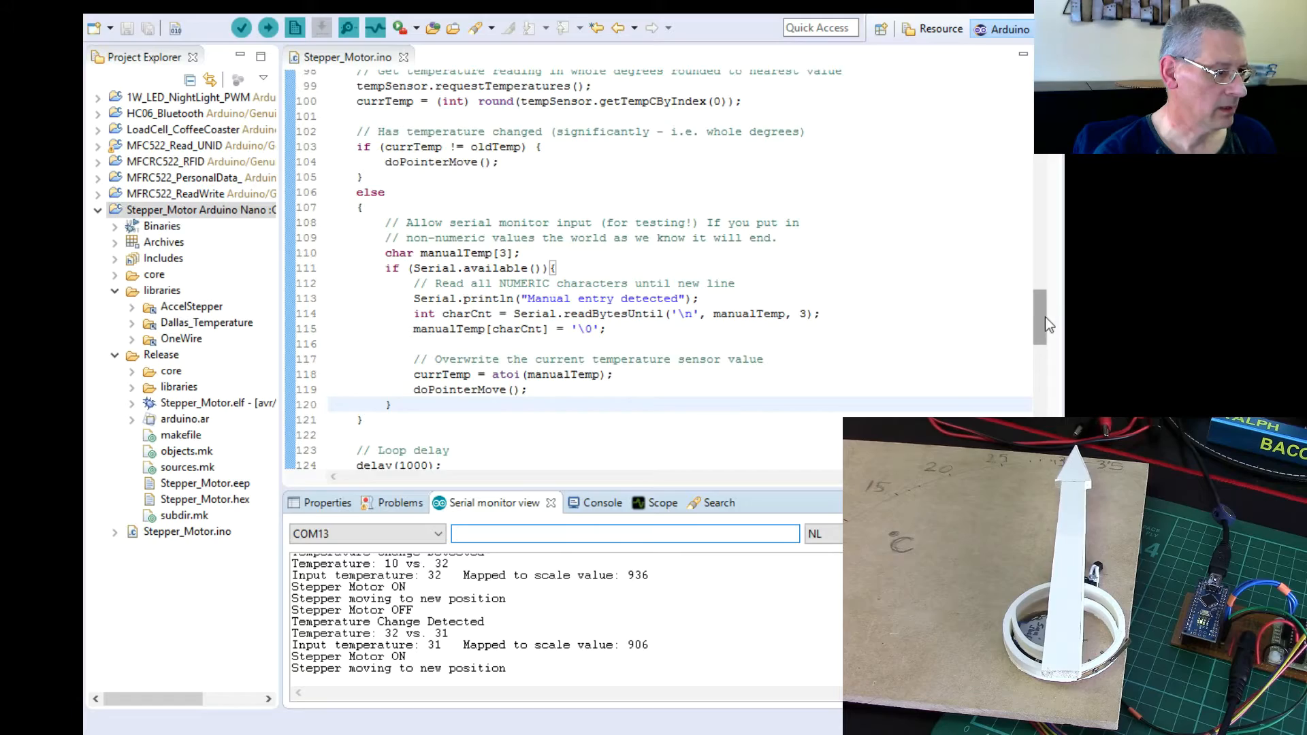
{"action": "scroll", "scroll_direction": "down", "scroll_amount": 3}
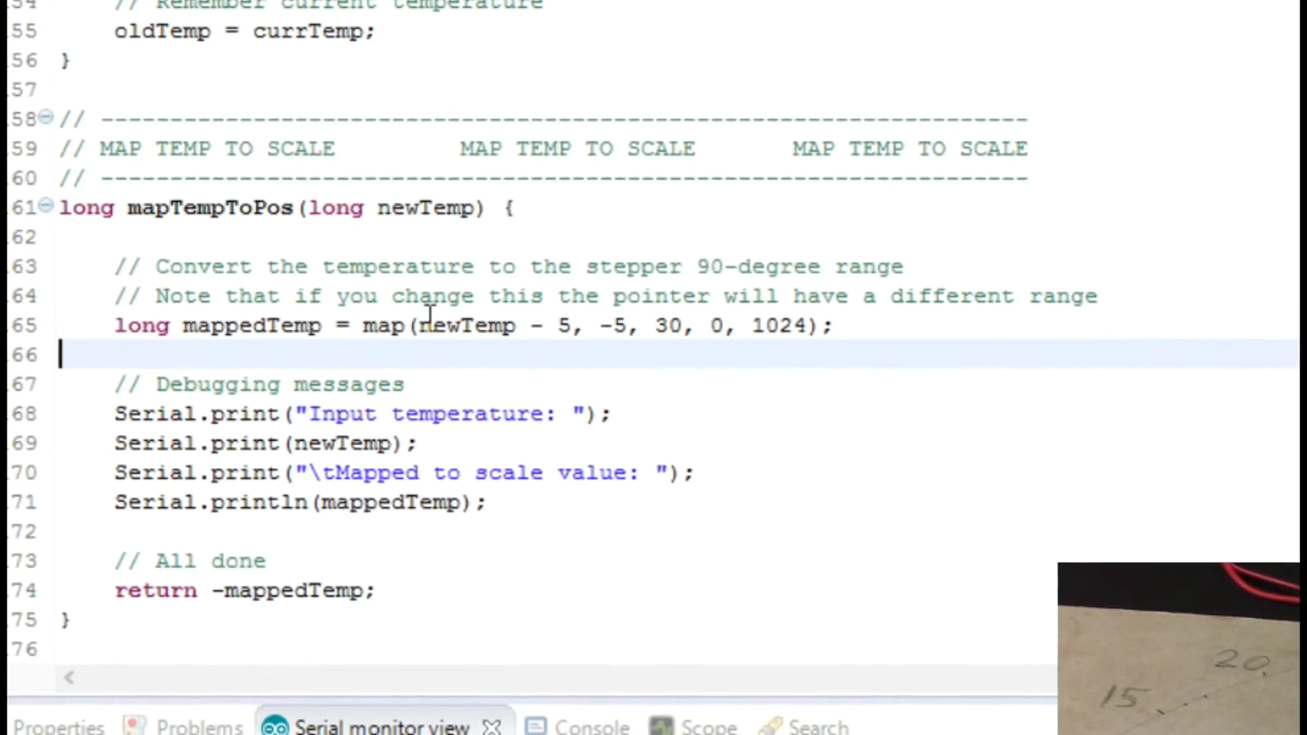
{"action": "double_click", "coordinate": [380, 324]}
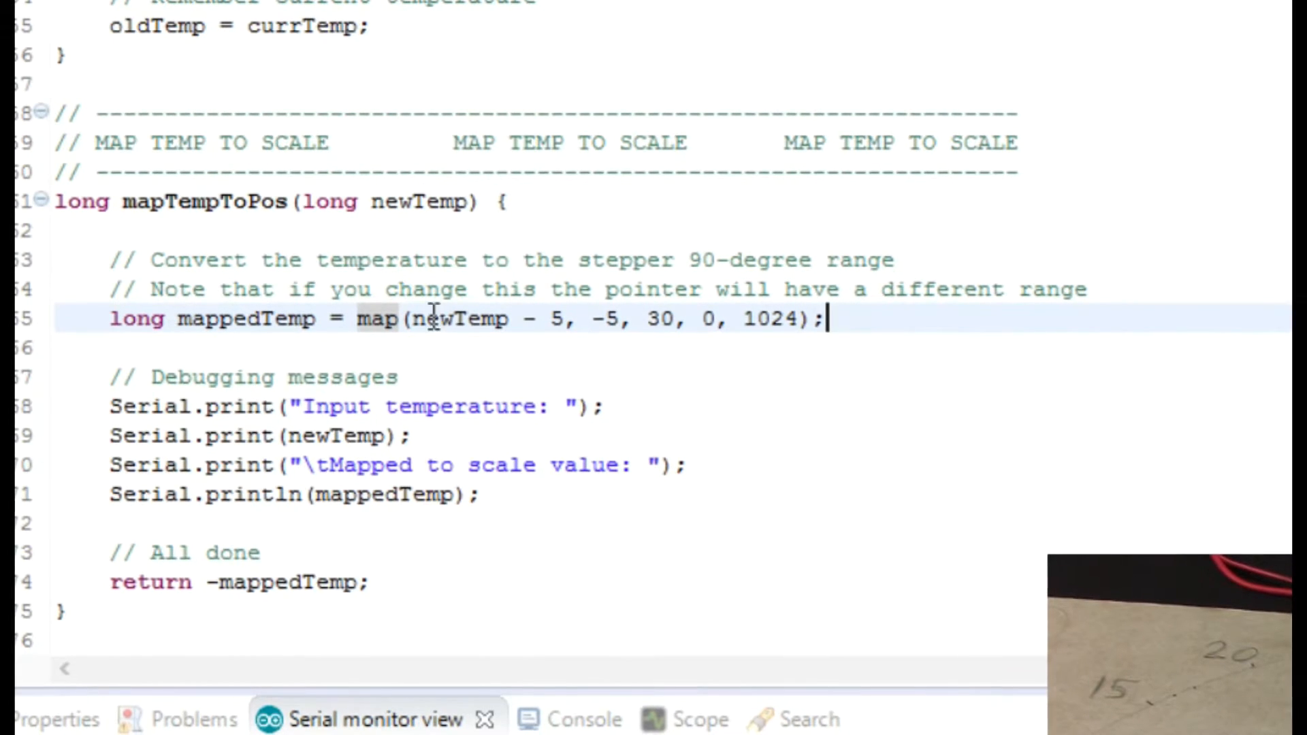
{"action": "double_click", "coordinate": [458, 318]}
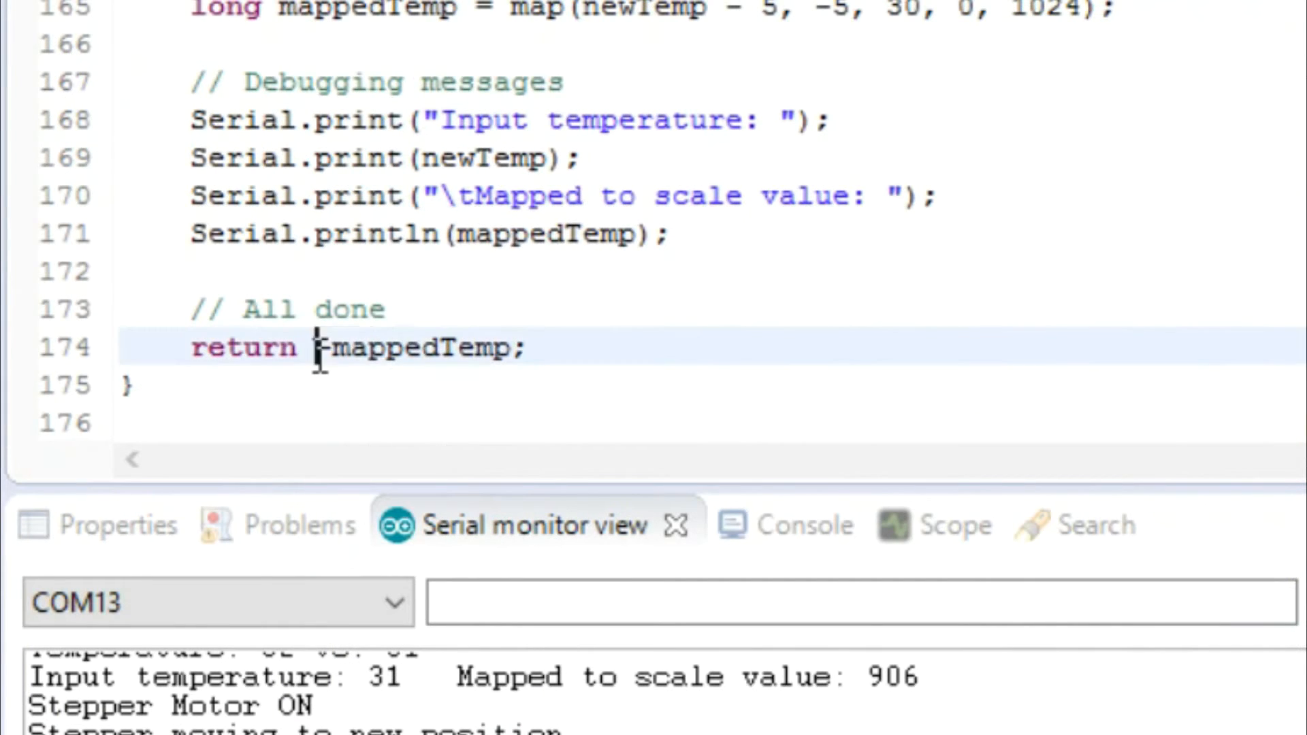
Select and delete the negated -mappedTemp value in the return line
{"action": "double_click", "coordinate": [412, 348]}
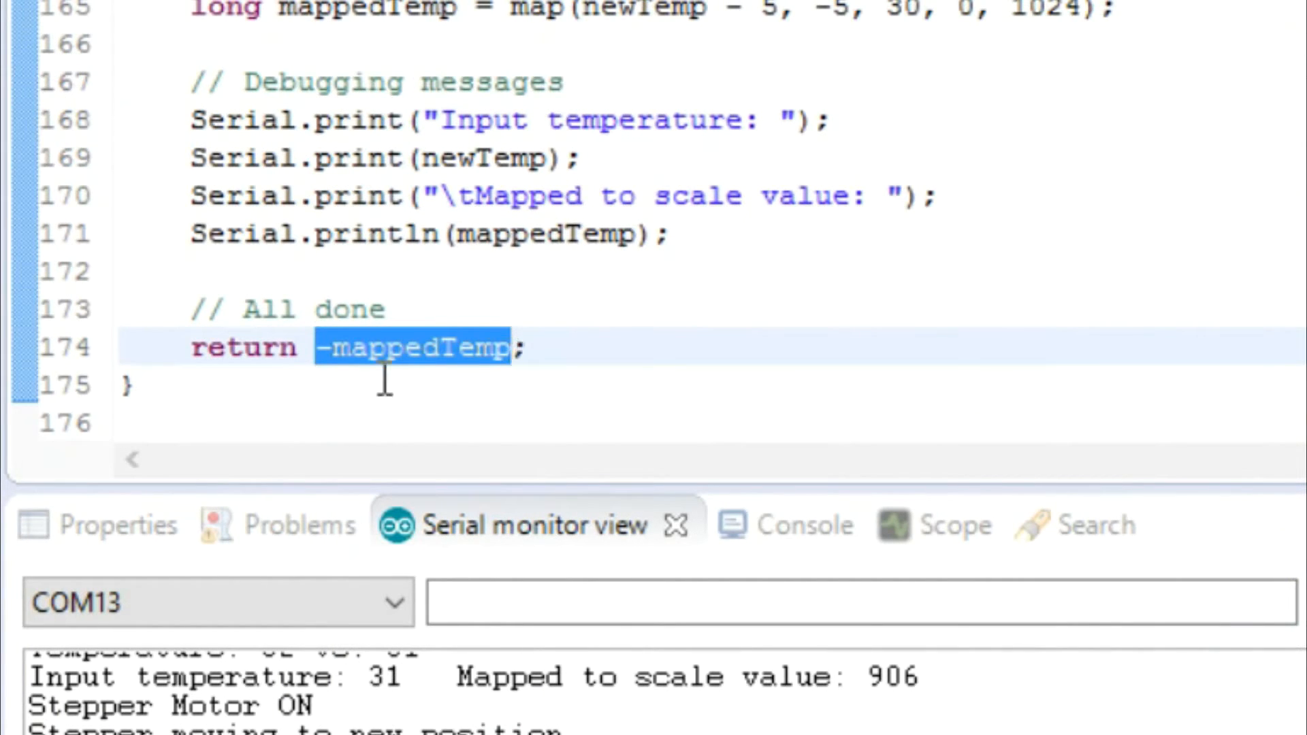
{"action": "key", "text": "Backspace"}
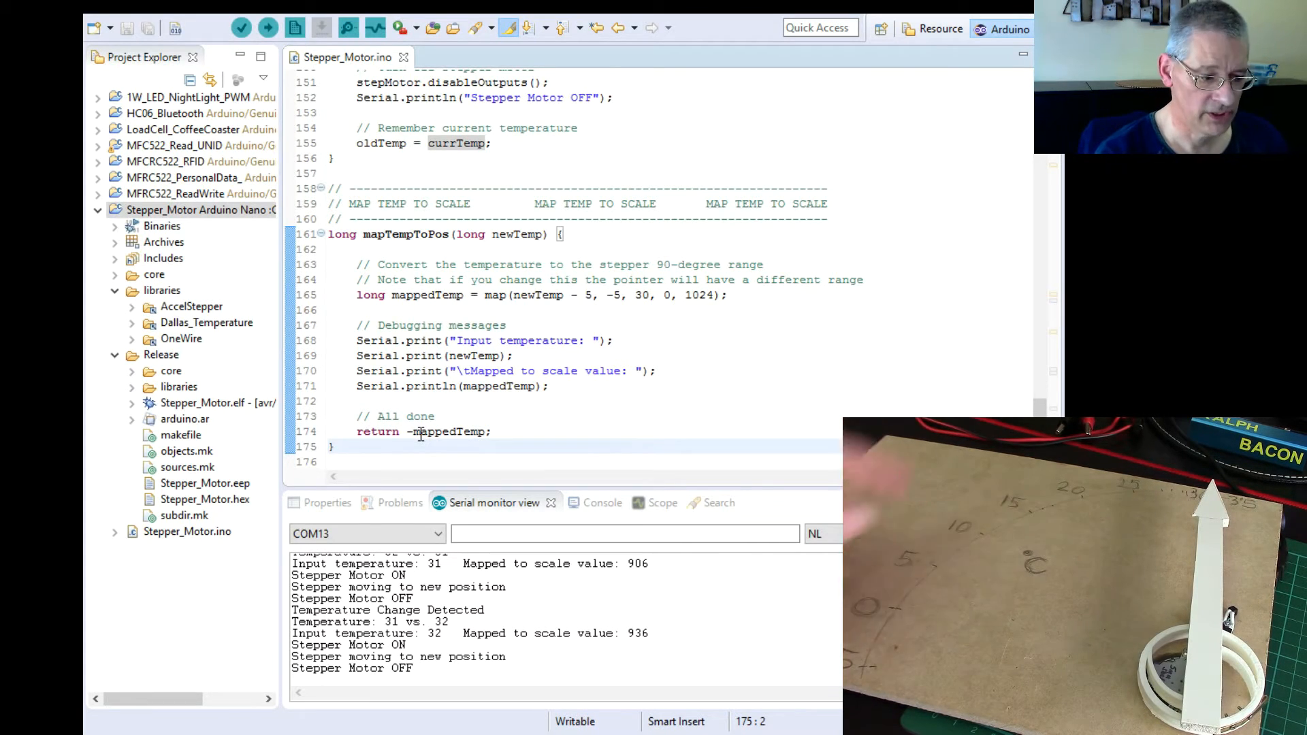
{"action": "type", "text": "20"}
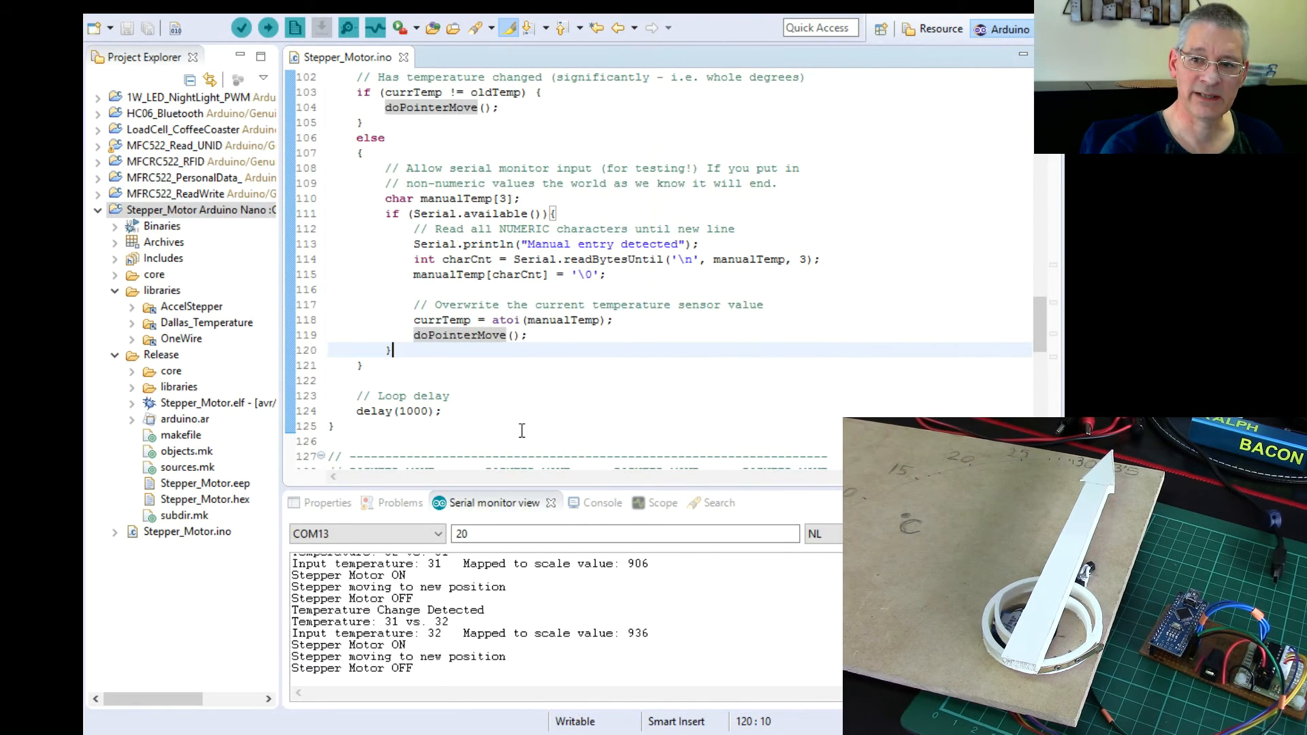
{"action": "mouse_move", "coordinate": [455, 467]}
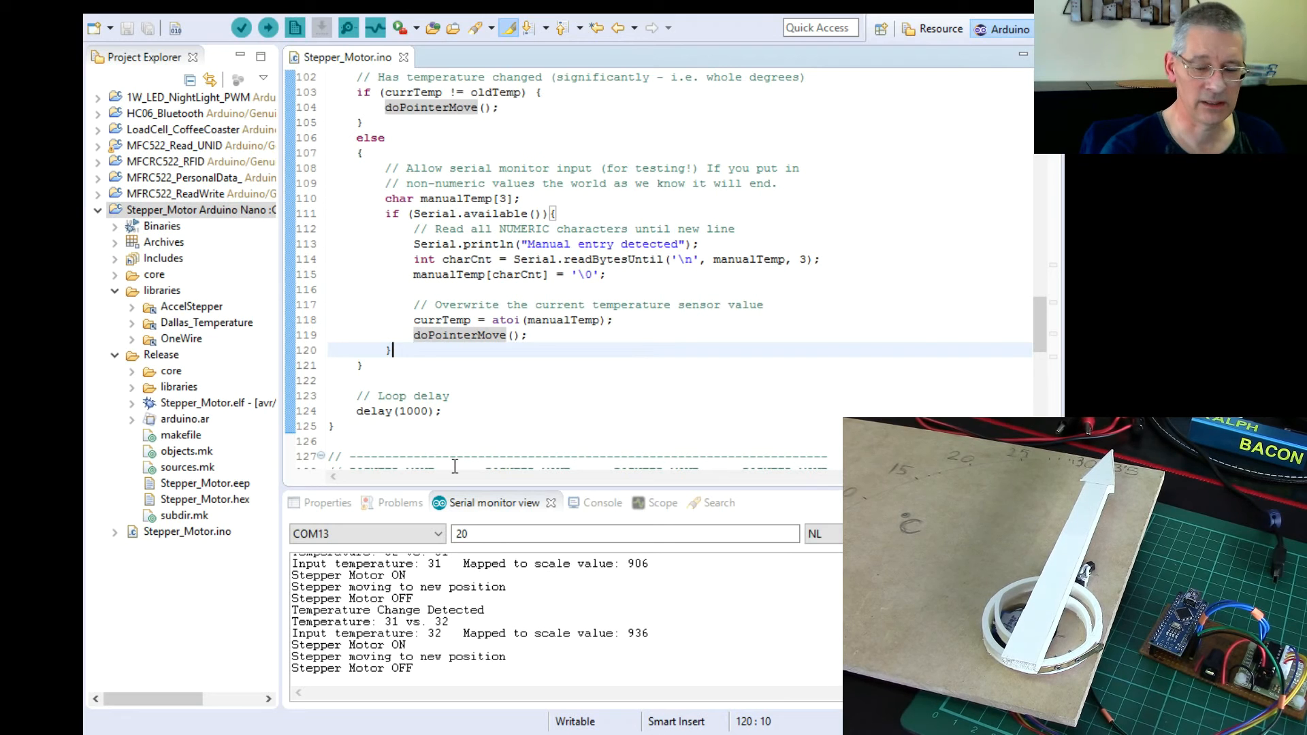